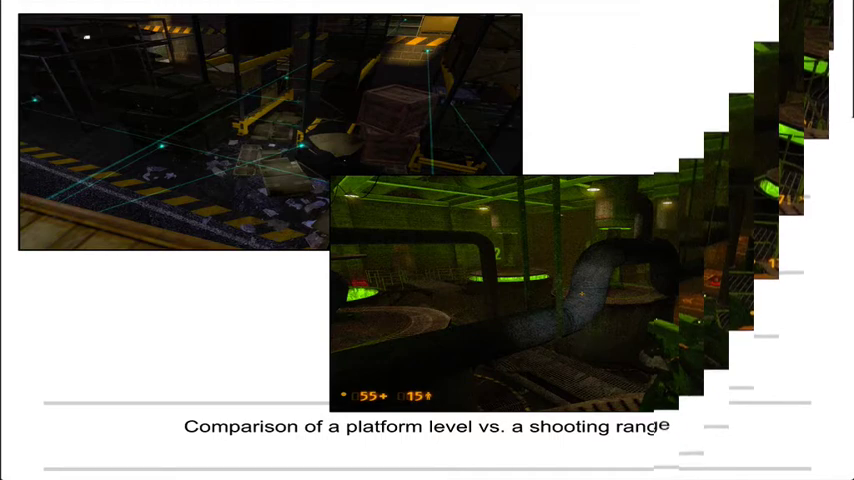
key(Right)
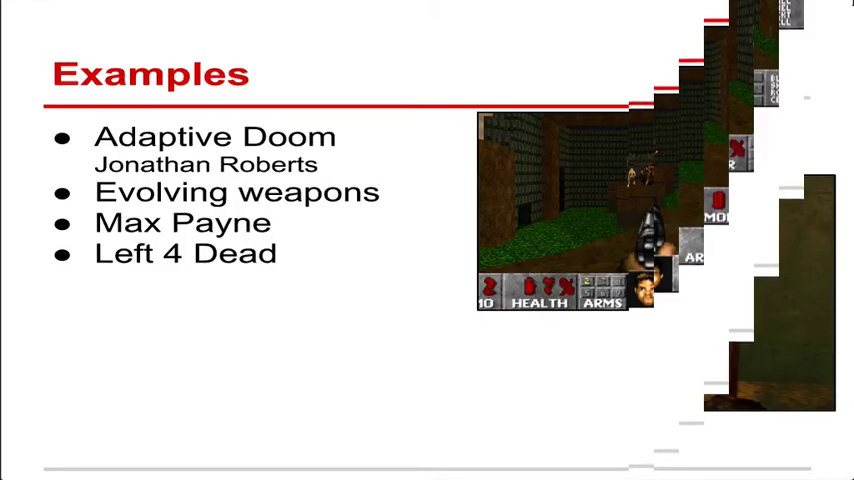